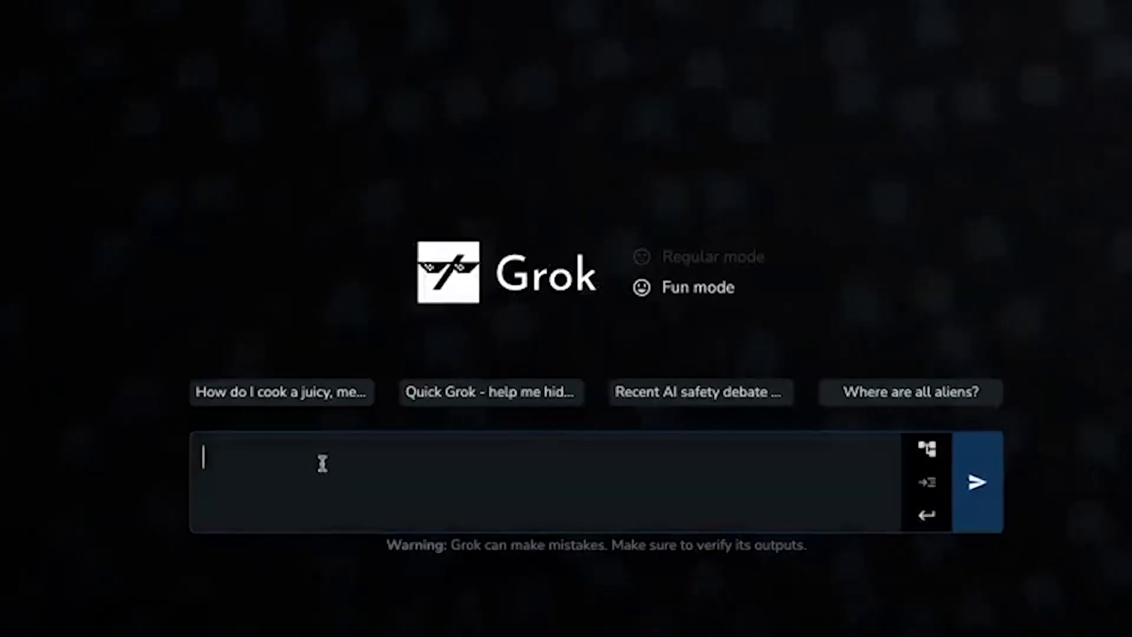
Type the partial request 'Write quicksor' into the Grok prompt box.
text(Write quicksor)
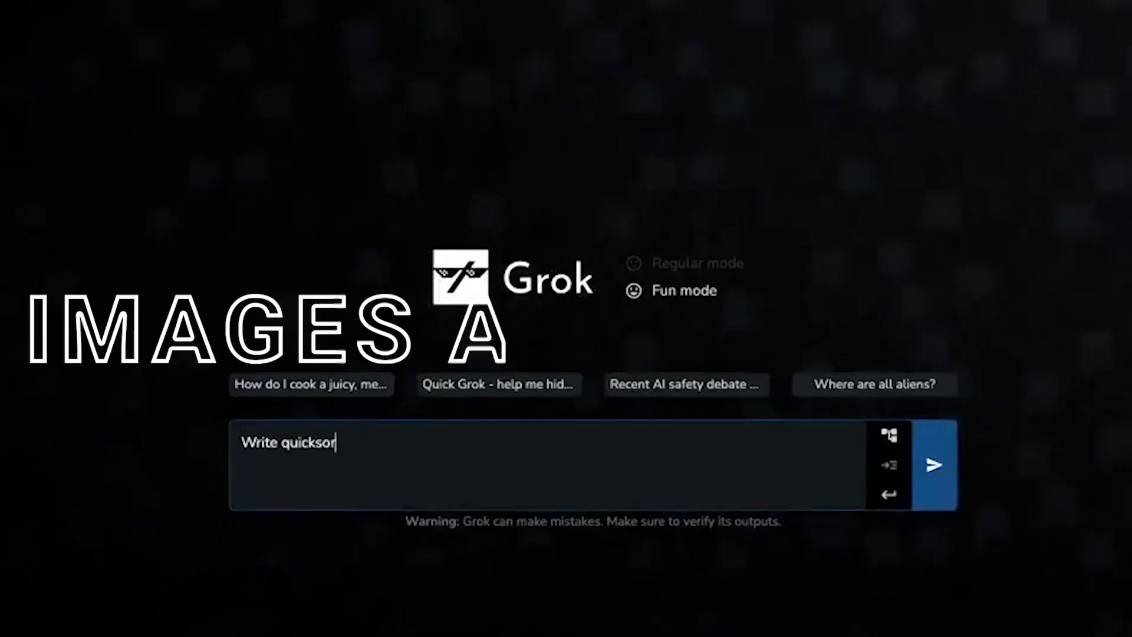
click(933, 465)
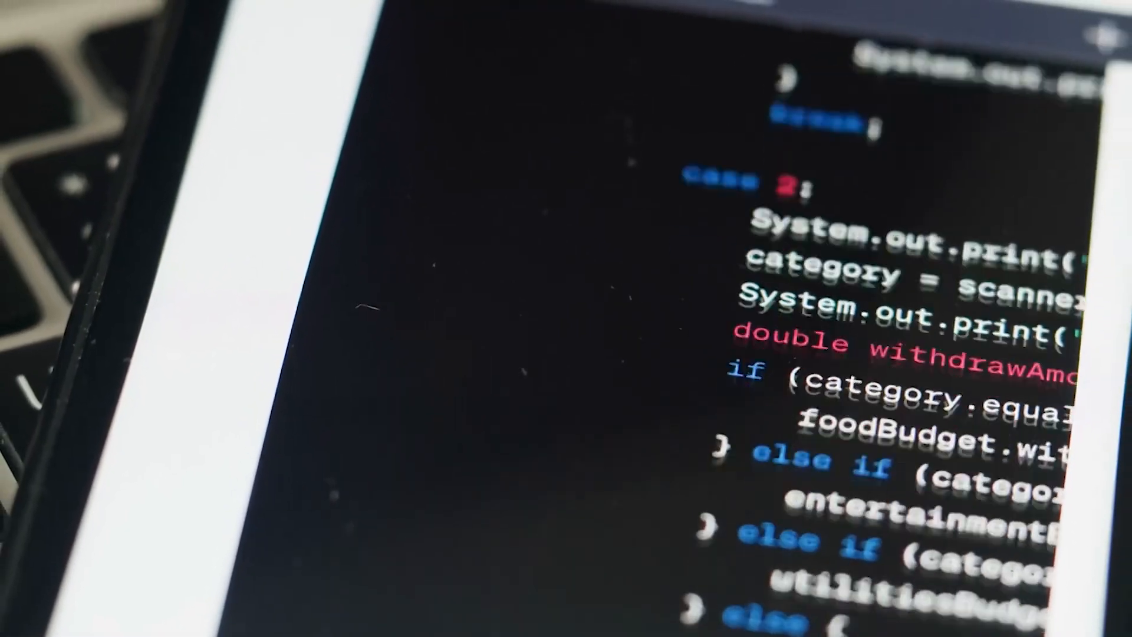
scroll(down, 3)
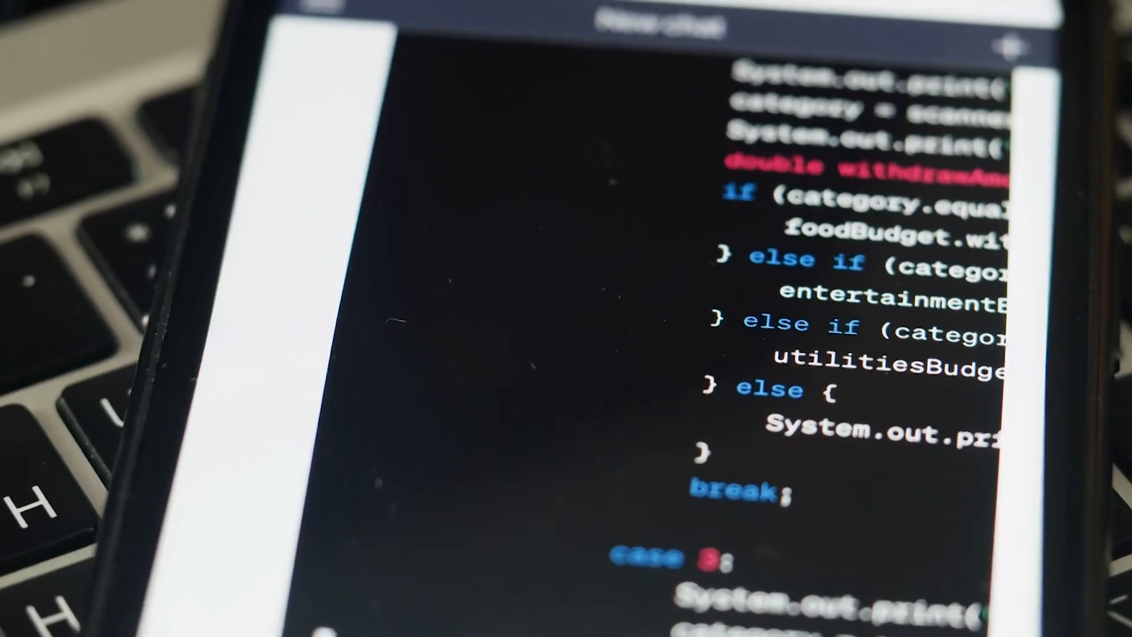